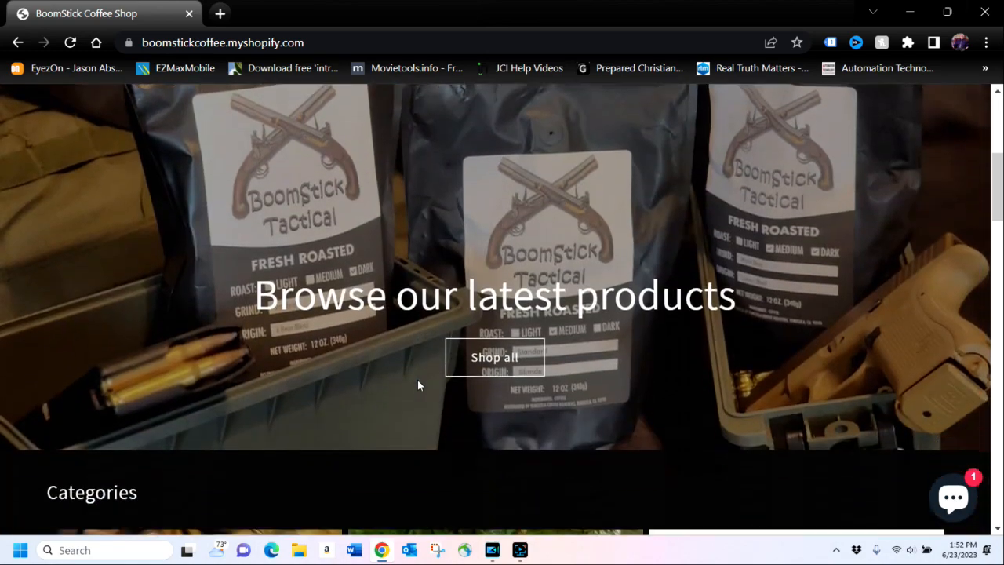
{"action": "scroll", "scroll_direction": "down", "scroll_amount": 3}
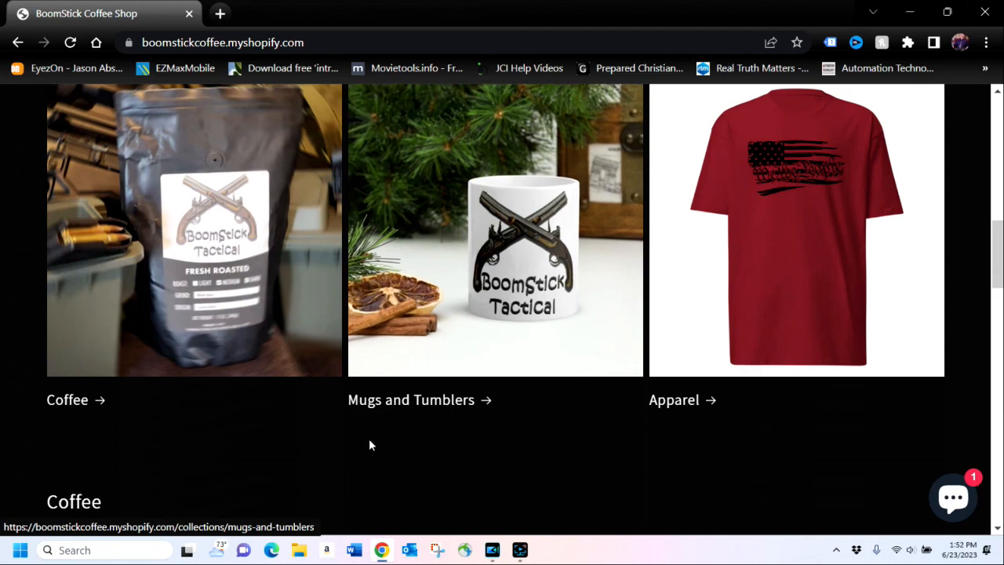
{"action": "scroll", "scroll_direction": "down", "scroll_amount": 3}
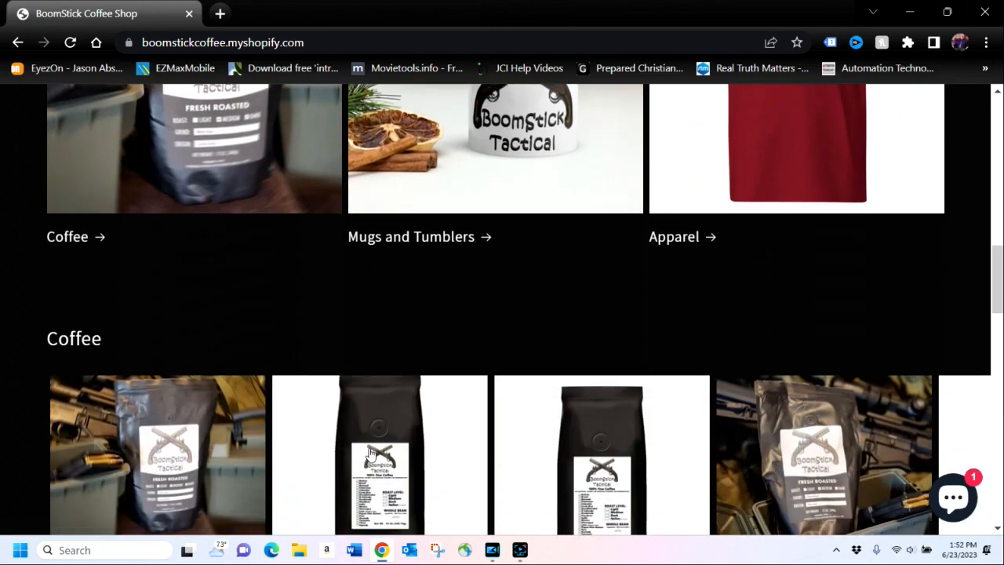
{"action": "scroll", "scroll_direction": "down", "scroll_amount": 3}
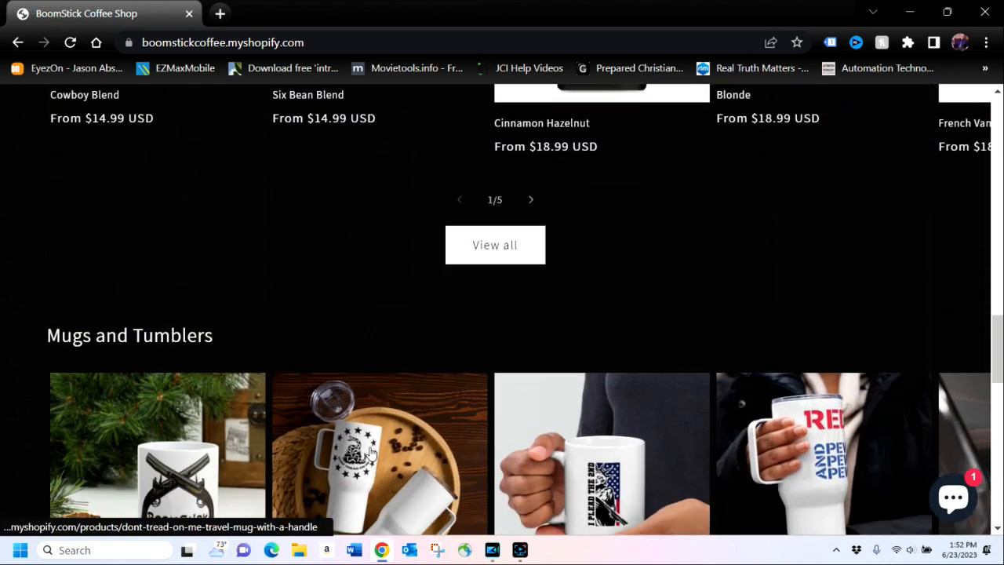
{"action": "scroll", "scroll_direction": "down", "scroll_amount": 3}
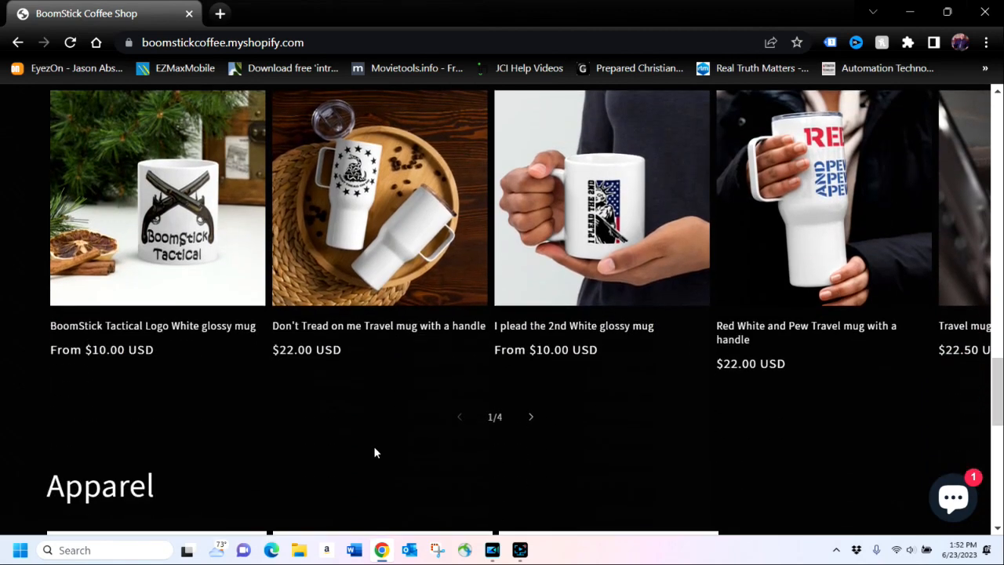
{"action": "scroll", "scroll_direction": "down", "scroll_amount": 3}
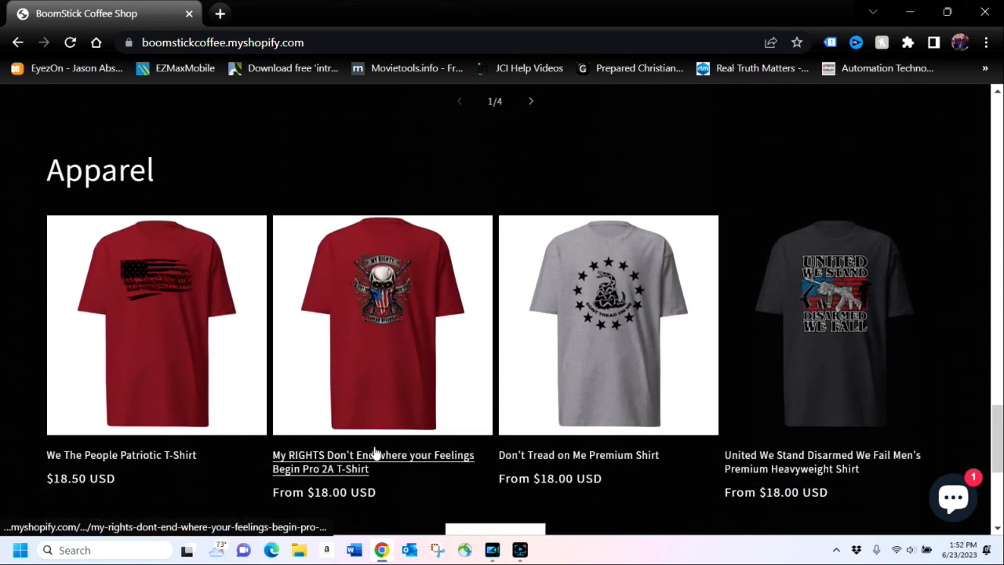
{"action": "scroll", "scroll_direction": "down", "scroll_amount": 3}
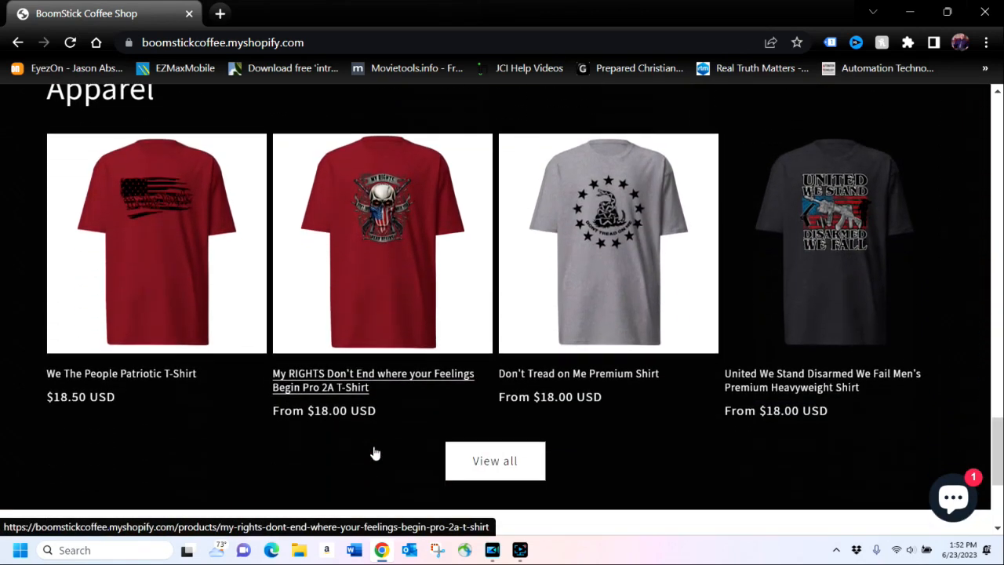
{"action": "mouse_move", "coordinate": [374, 451]}
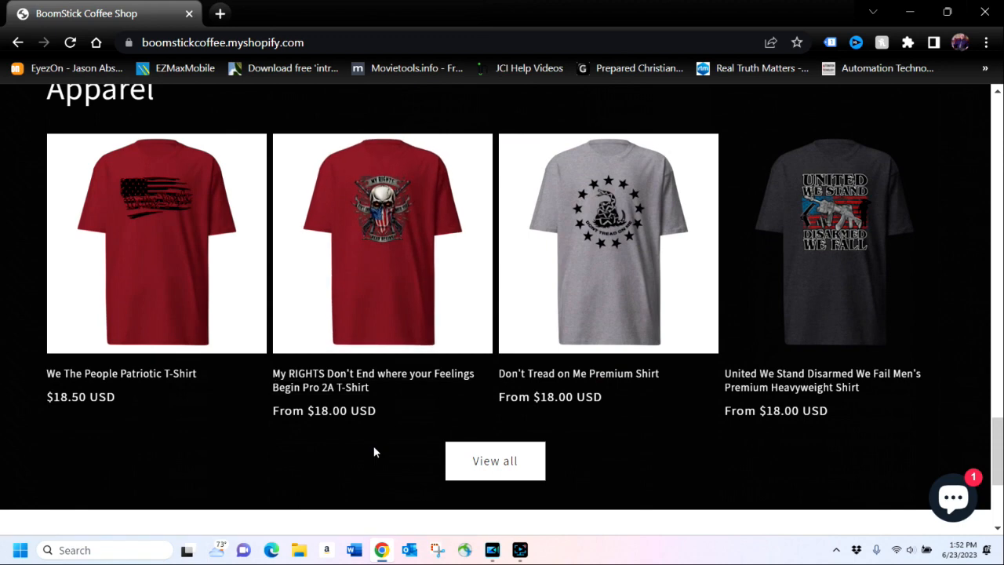